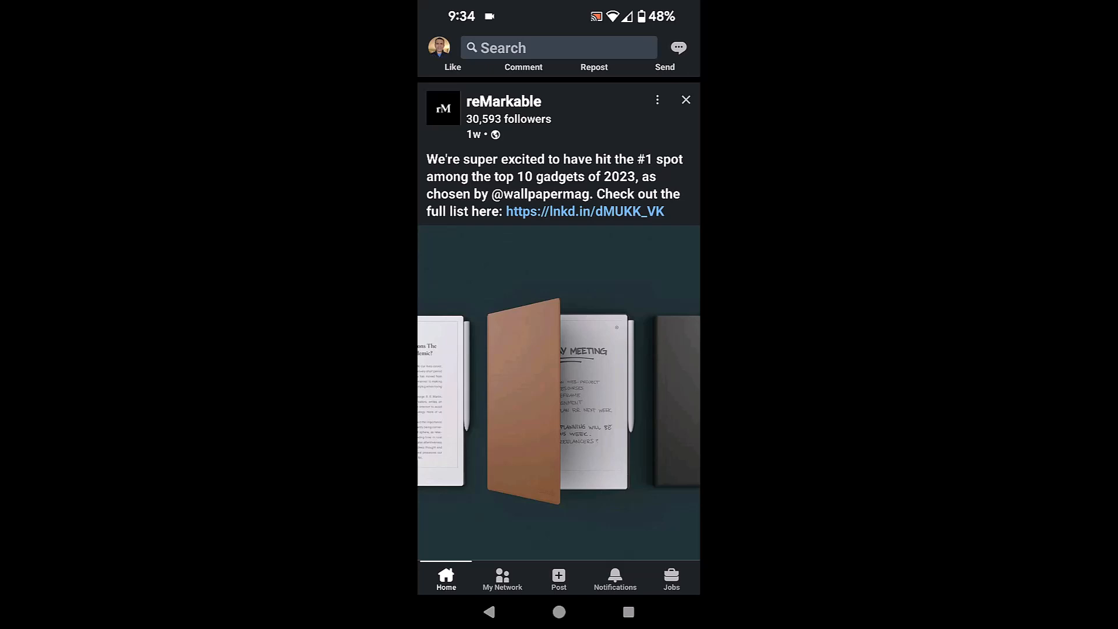
Save the reMarkable top-10-gadgets post from its options menu, then head to your own profile
left_click(656, 99)
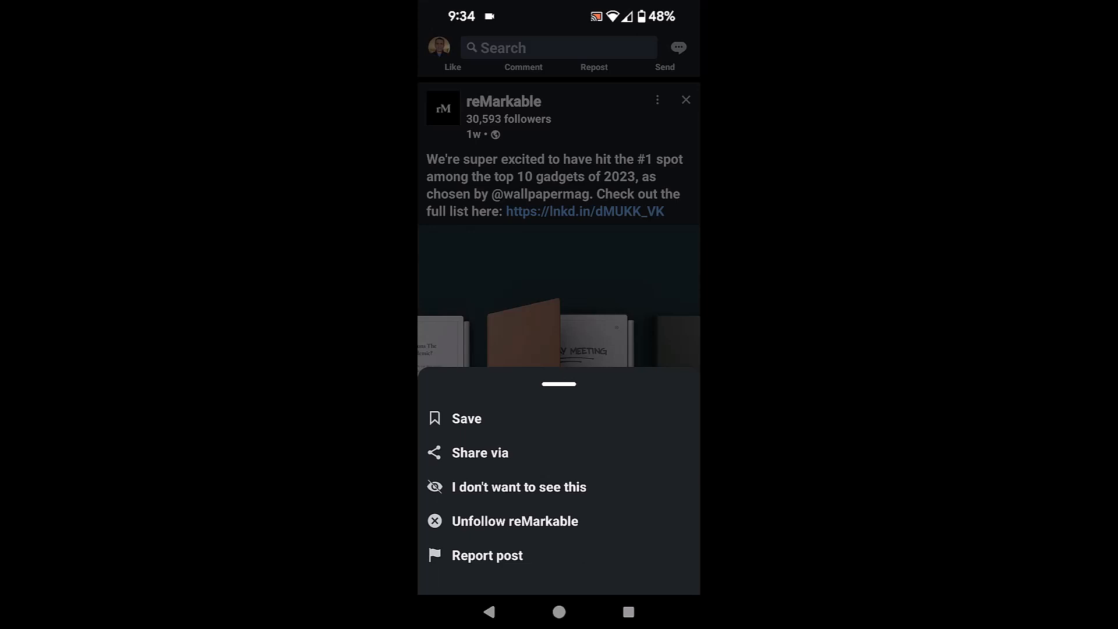
left_click(466, 419)
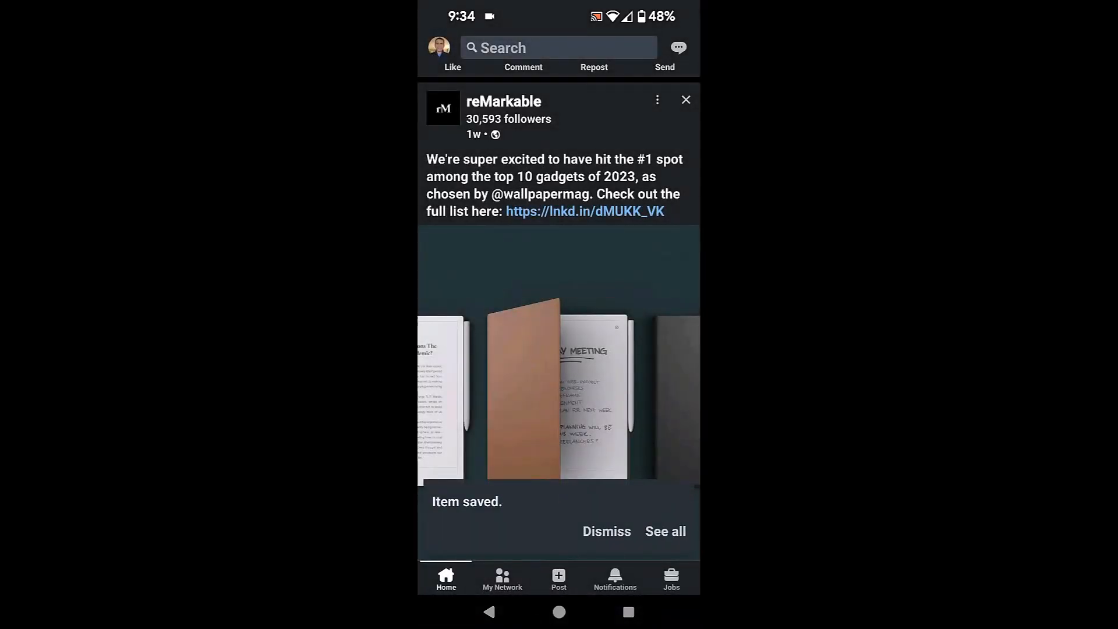
left_click(605, 532)
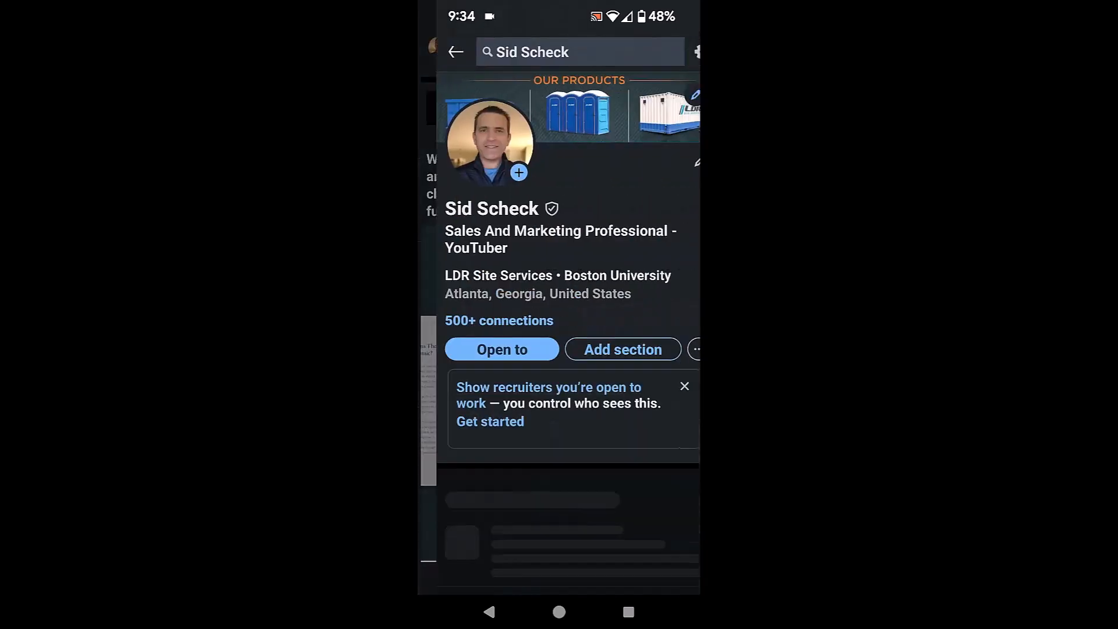
Scroll your profile to Resources and show all 5 resources
scroll("down", 3)
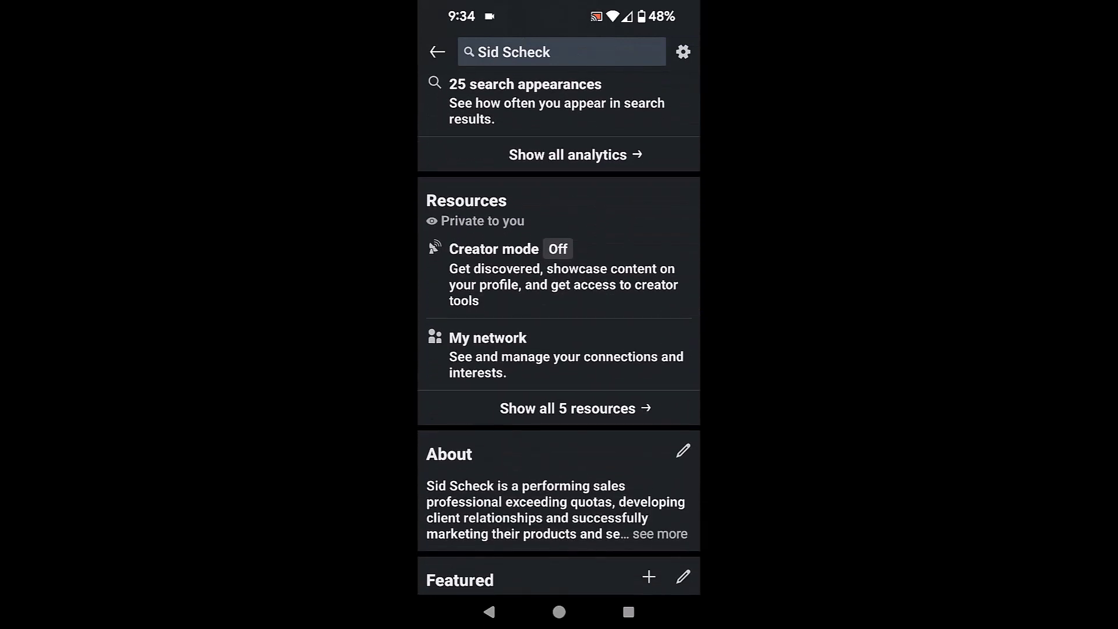
scroll("up", 3)
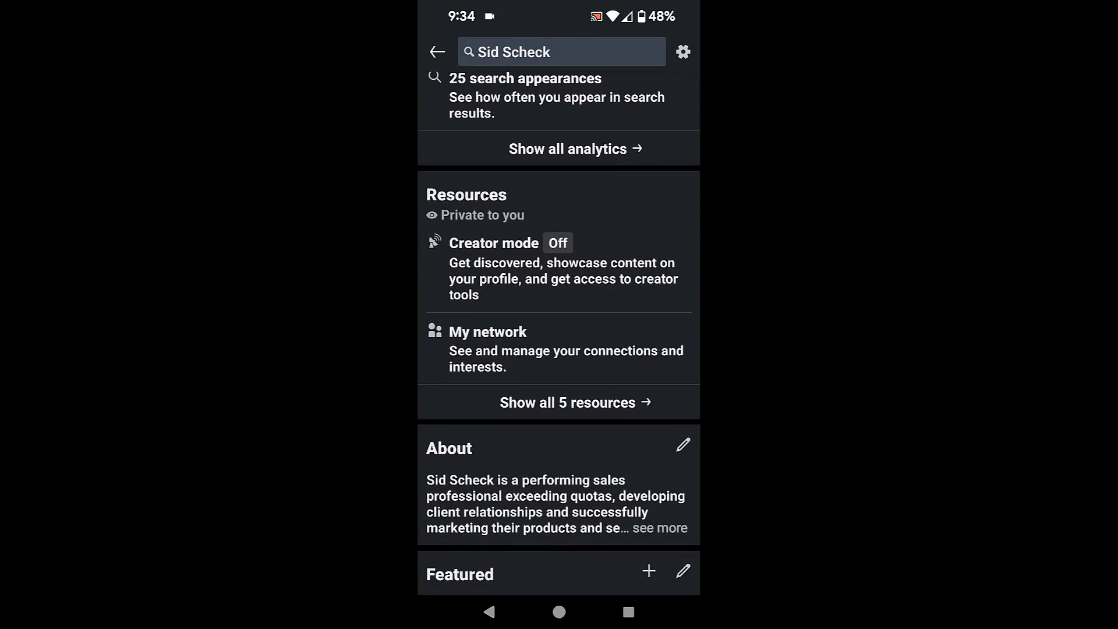
left_click(568, 402)
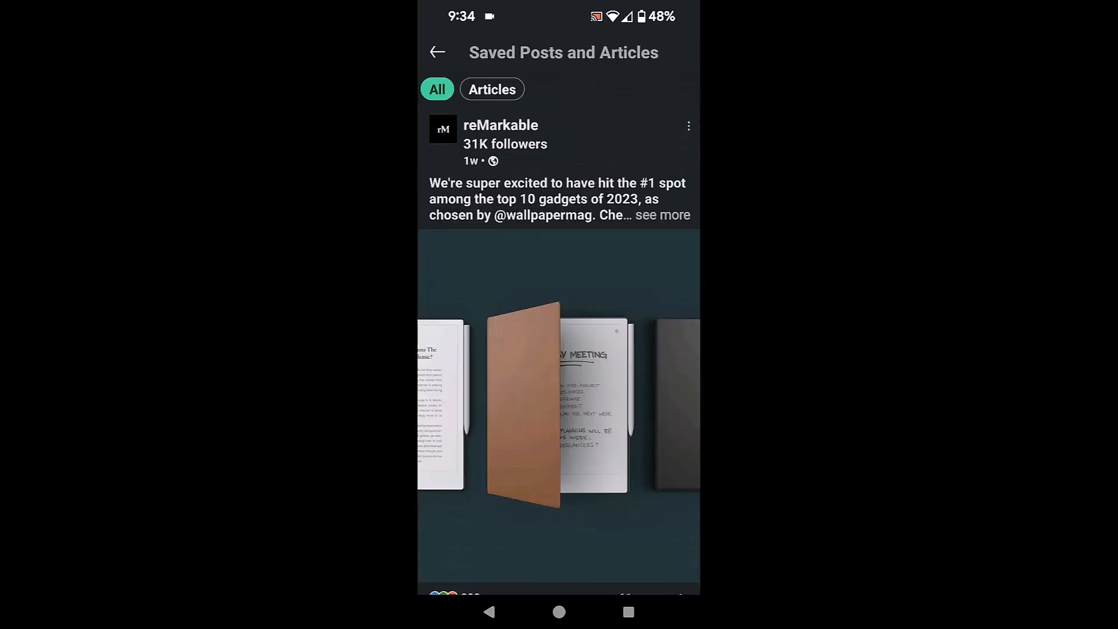
scroll("down", 3)
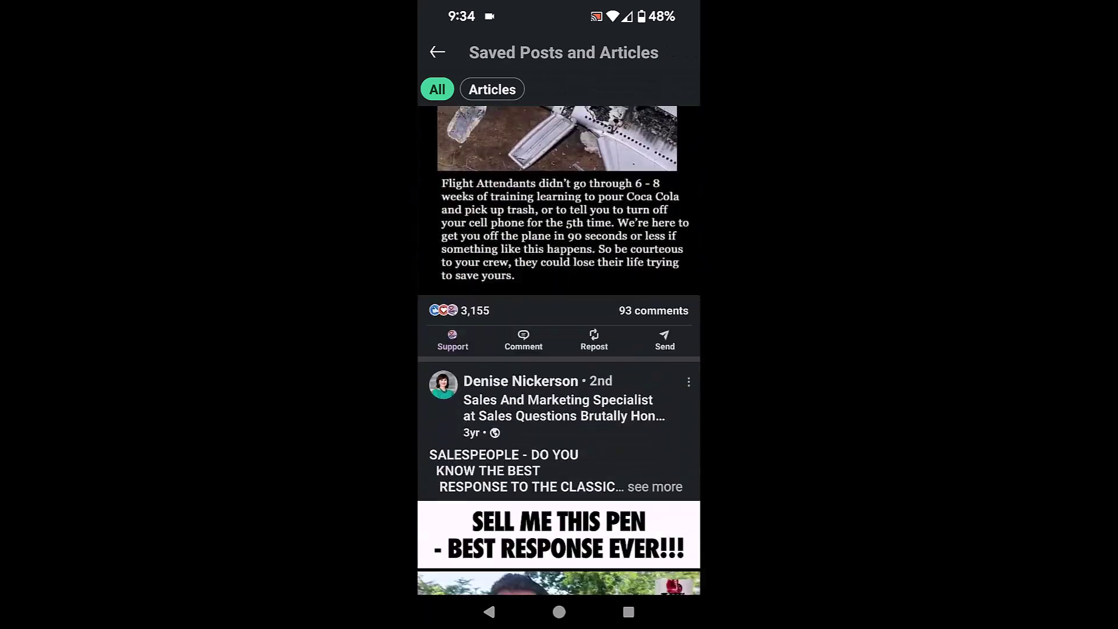
scroll("down", 3)
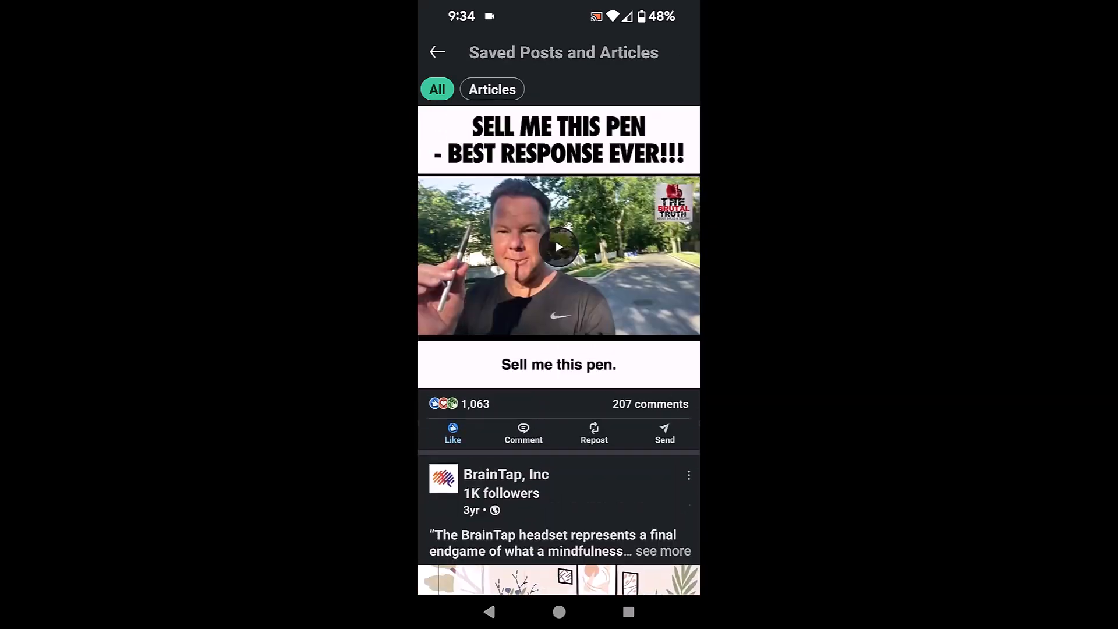
scroll("up", 3)
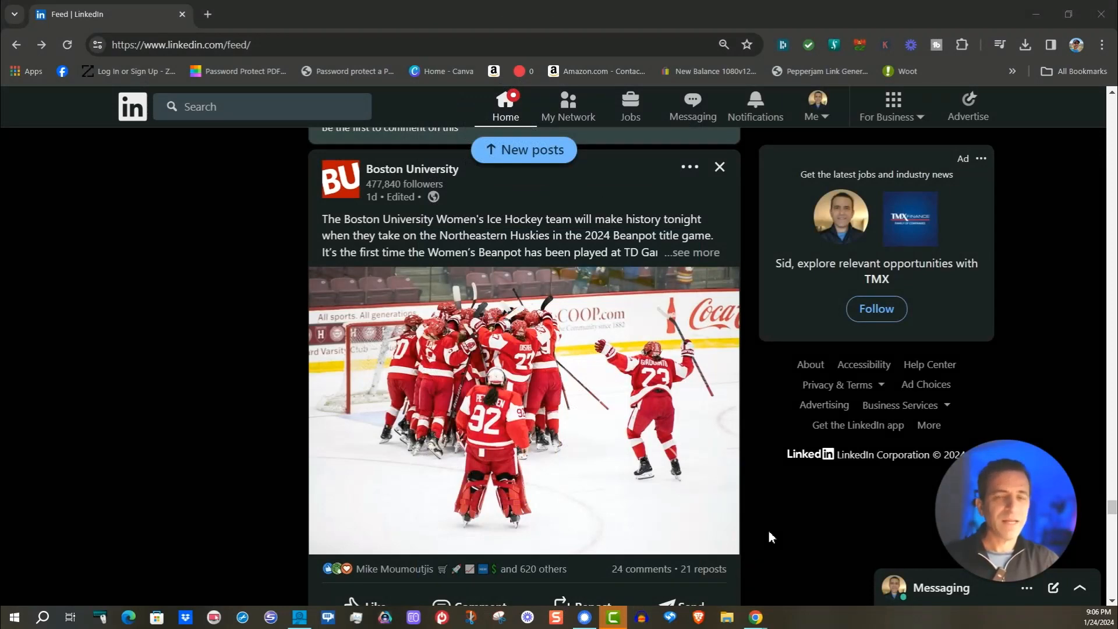
mouse_move(795, 551)
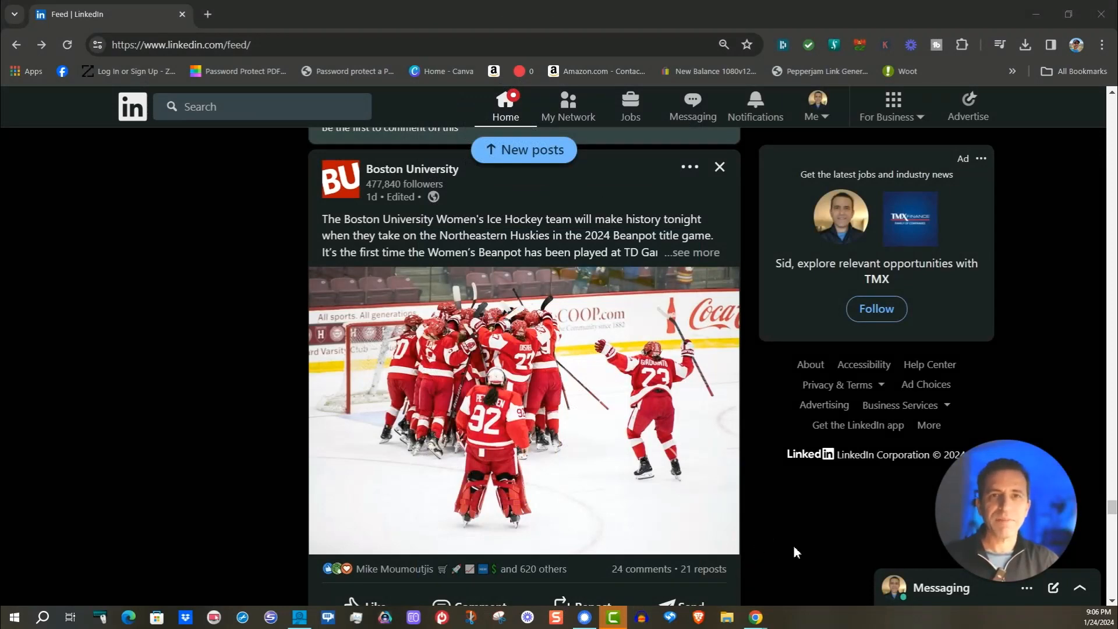
mouse_move(642, 444)
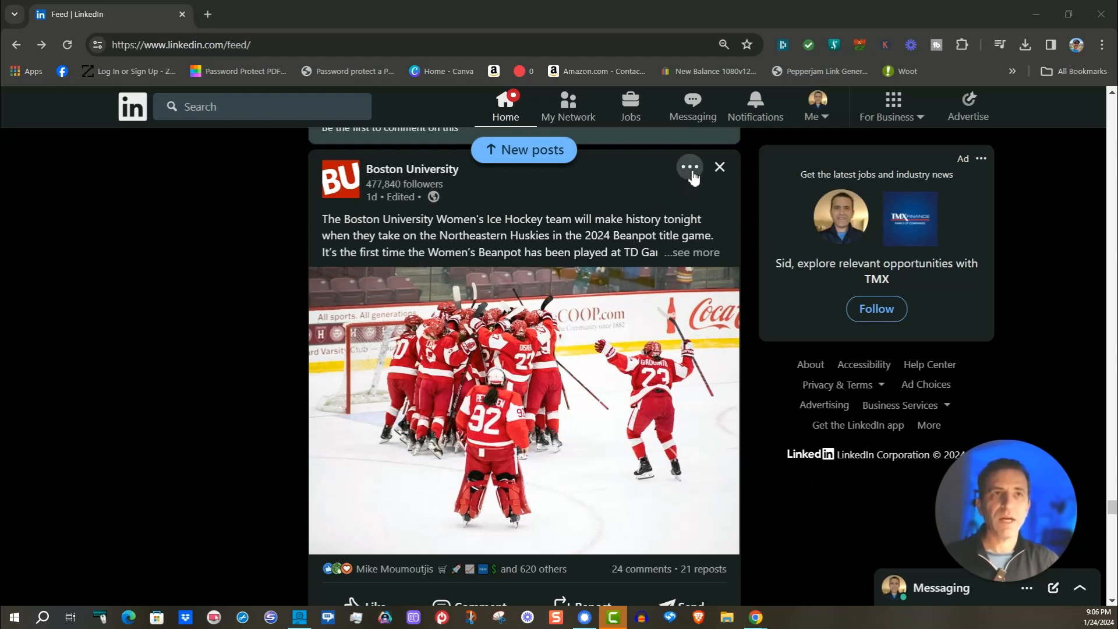
Save the Boston University women's ice hockey post from its options menu
left_click(688, 167)
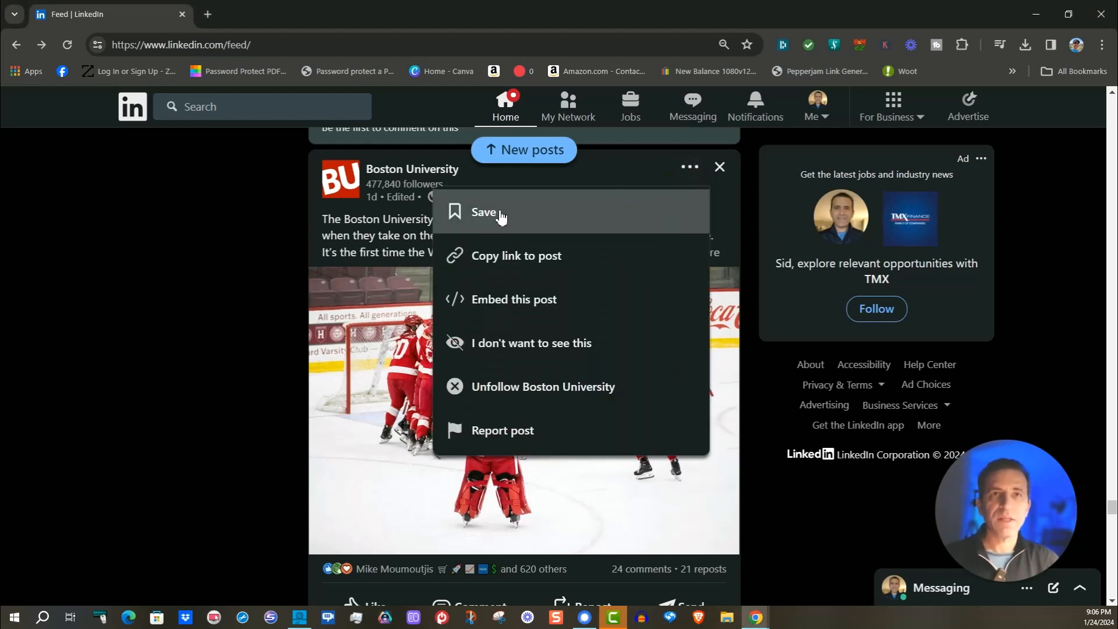
left_click(484, 212)
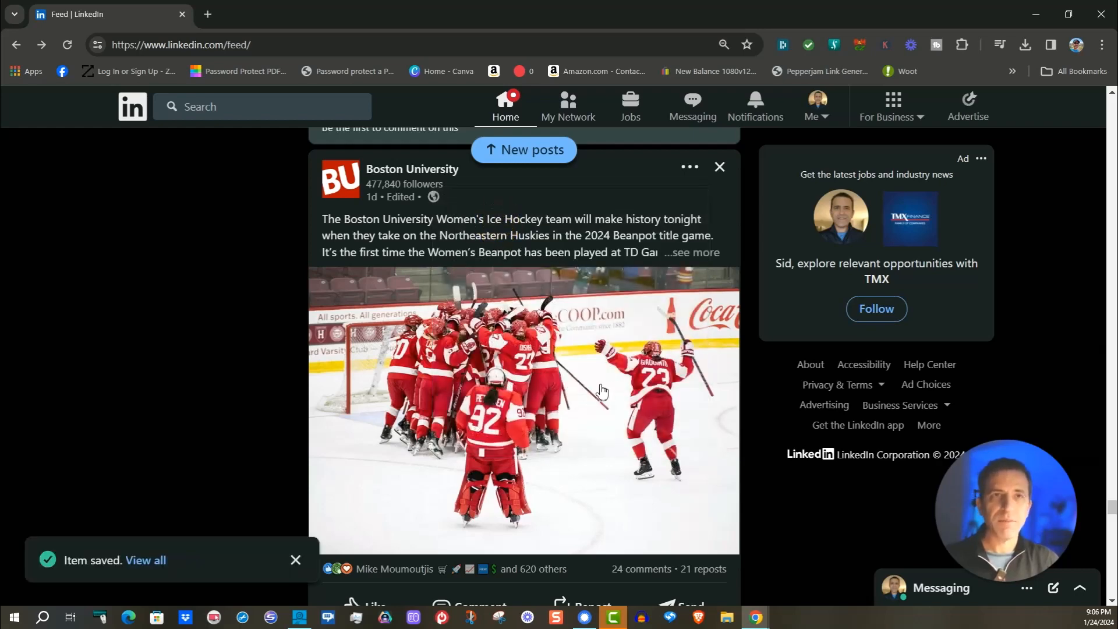
mouse_move(615, 393)
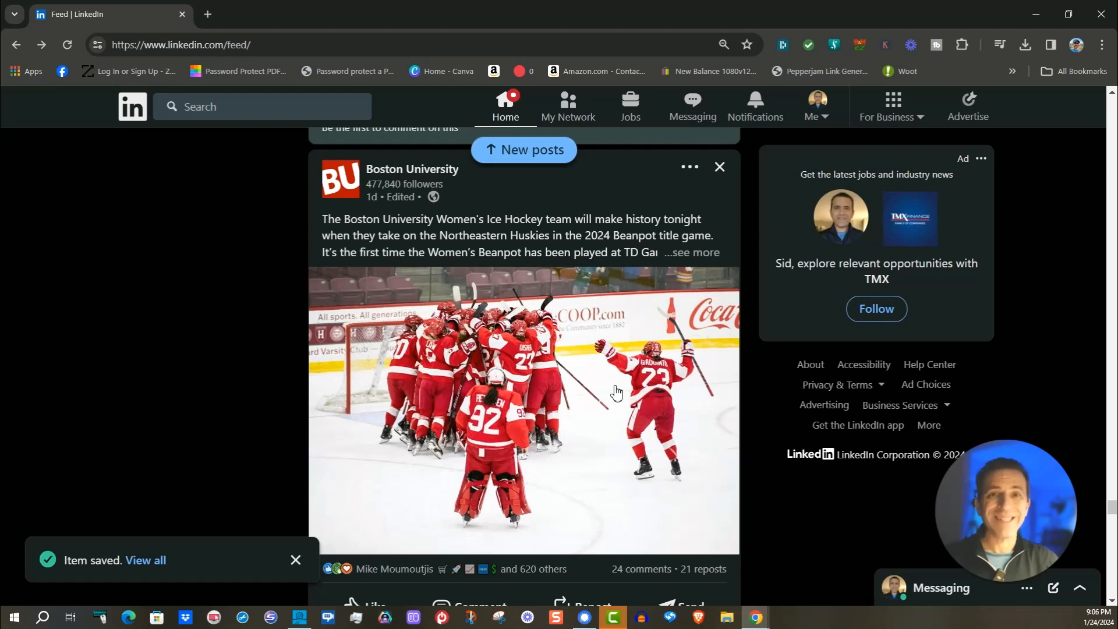
mouse_move(824, 114)
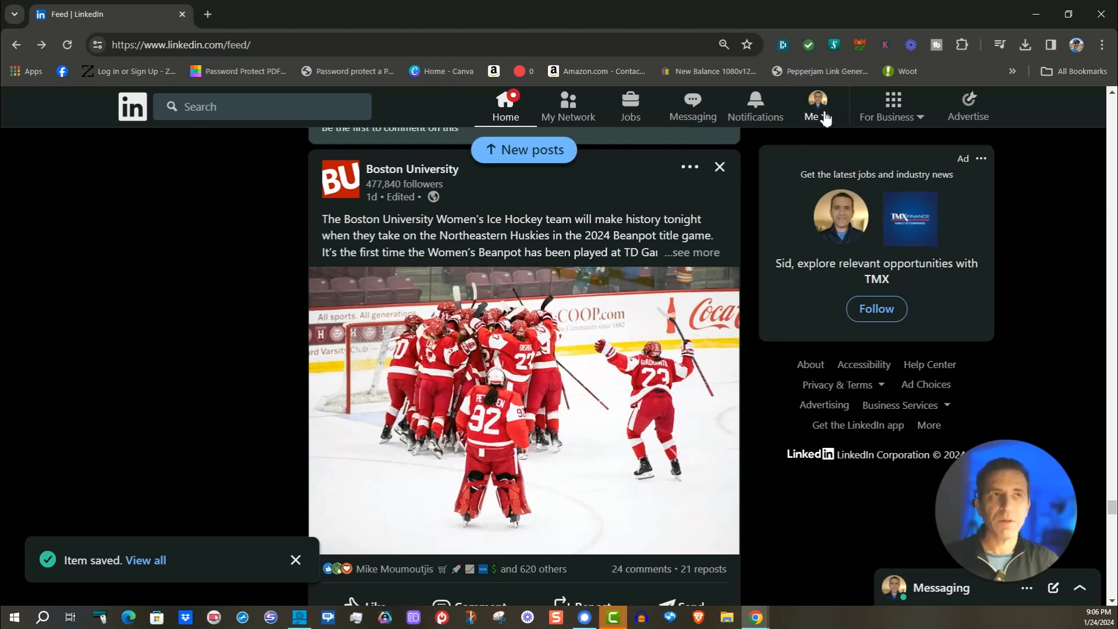
Go to your own profile via the Me menu and show all 5 resources
left_click(815, 106)
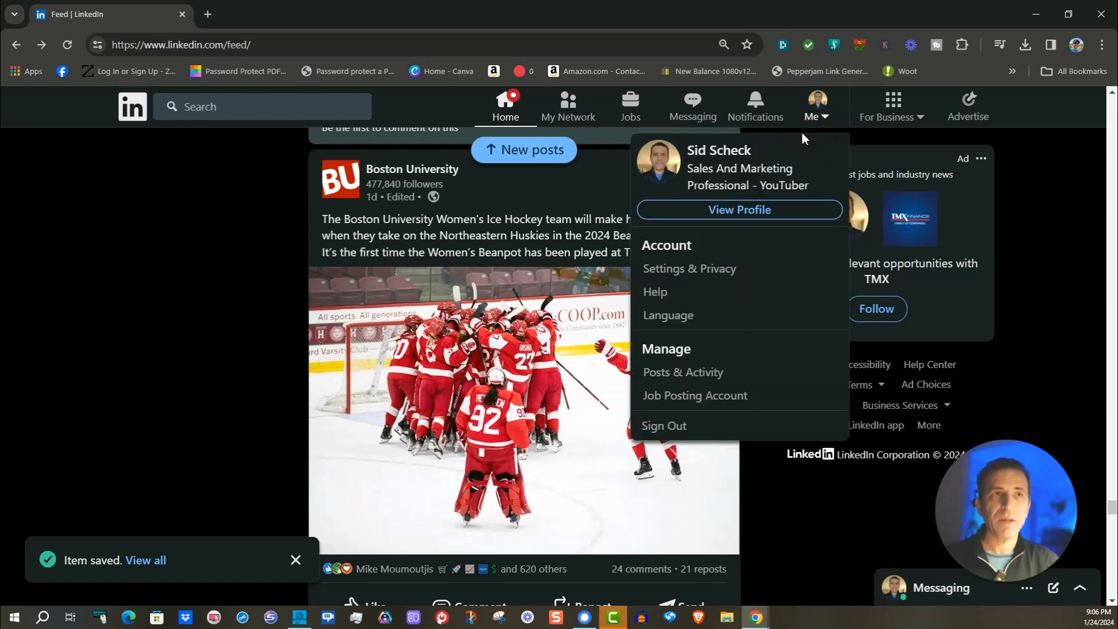
mouse_move(739, 210)
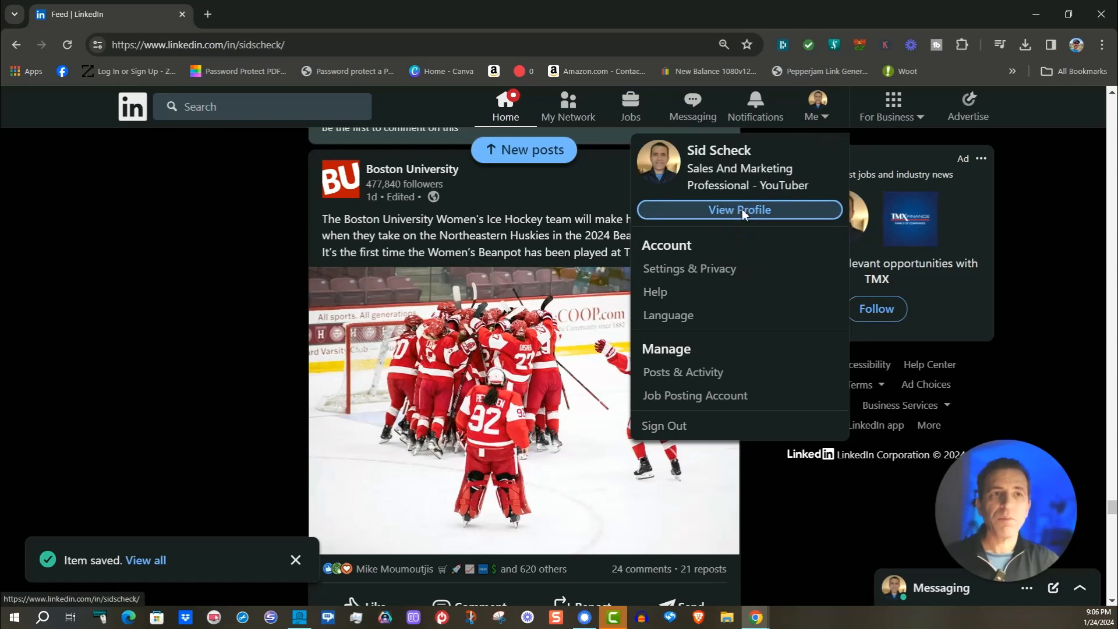
left_click(740, 210)
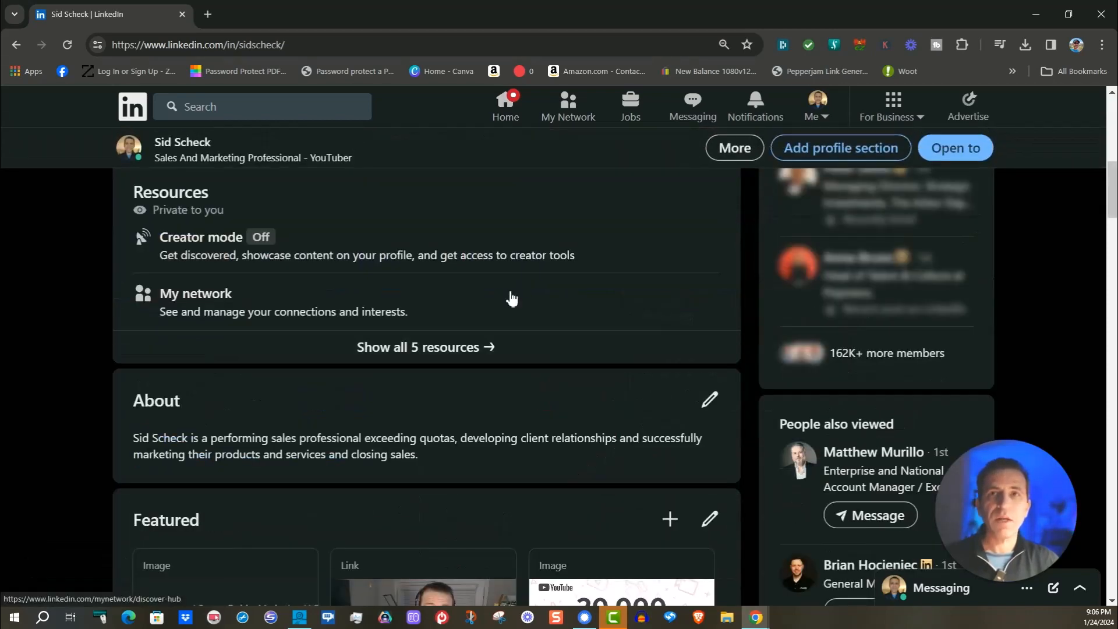
scroll("up", 3)
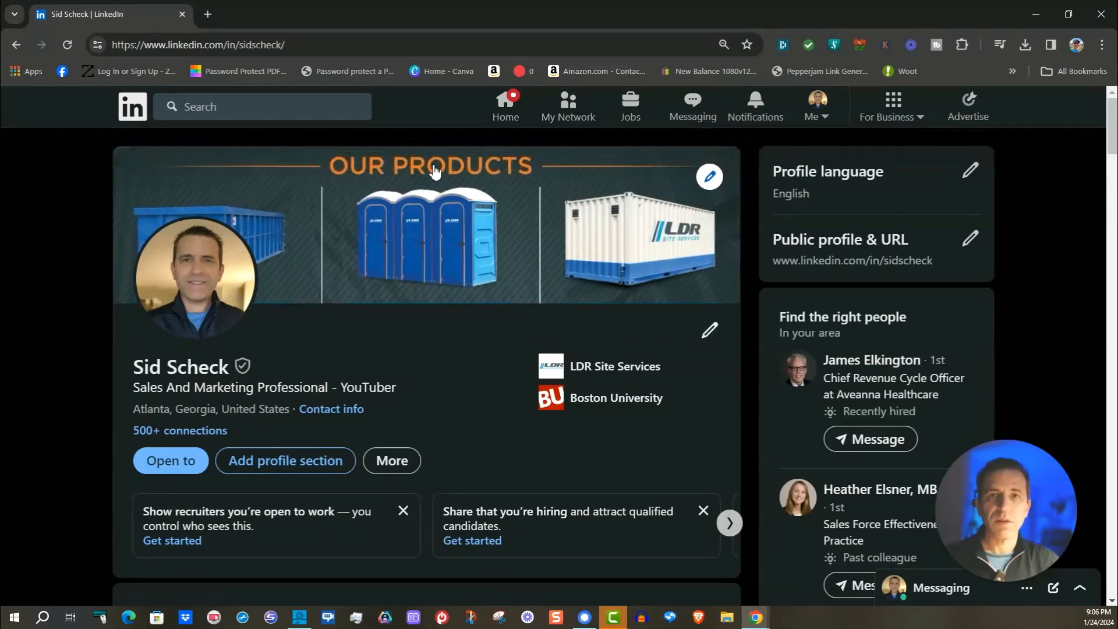
scroll("down", 3)
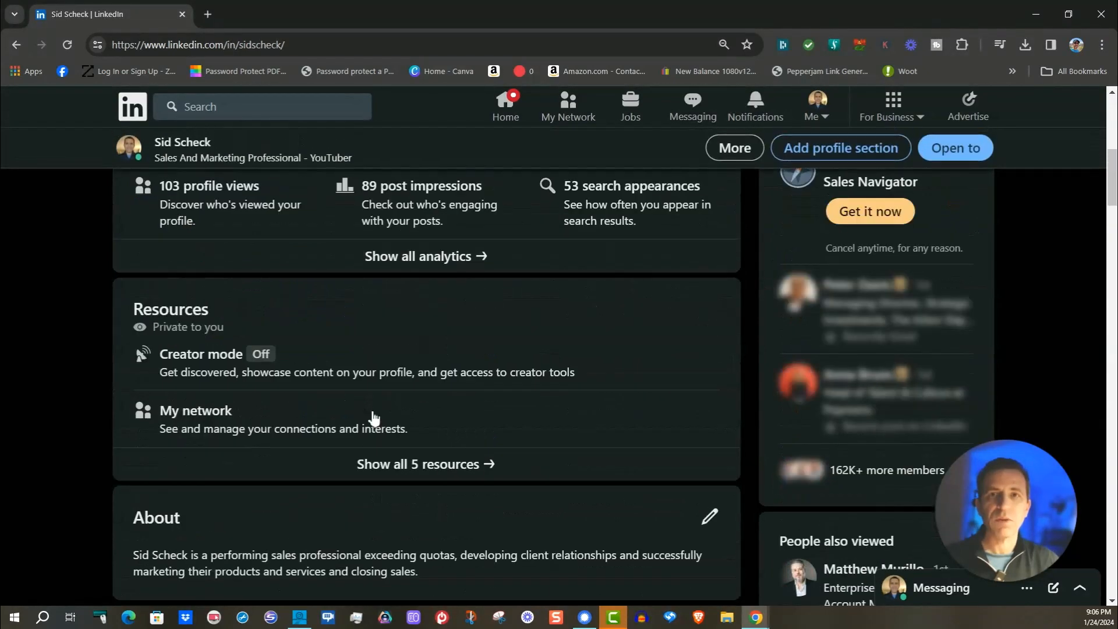
left_click(427, 464)
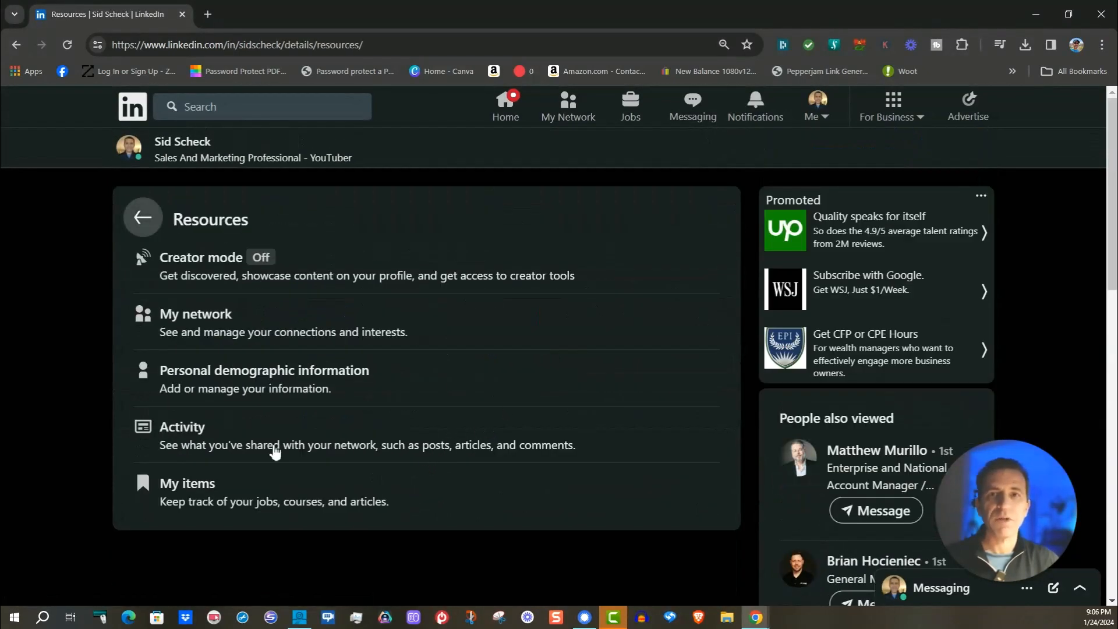
mouse_move(187, 484)
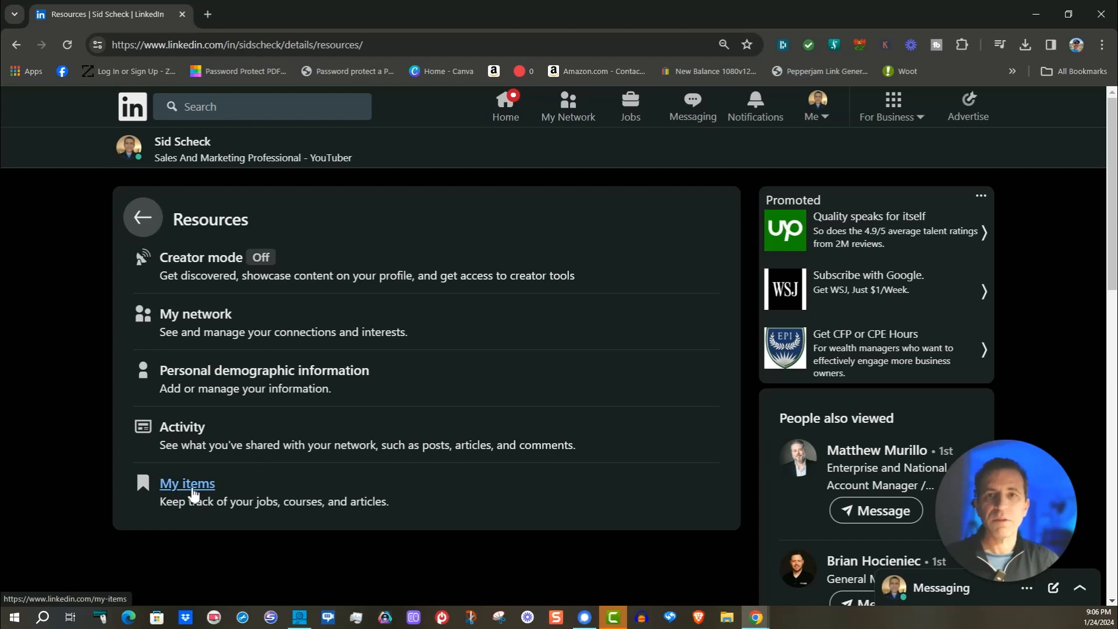
Go to My items and show Saved posts and articles, Boston University post first
left_click(186, 483)
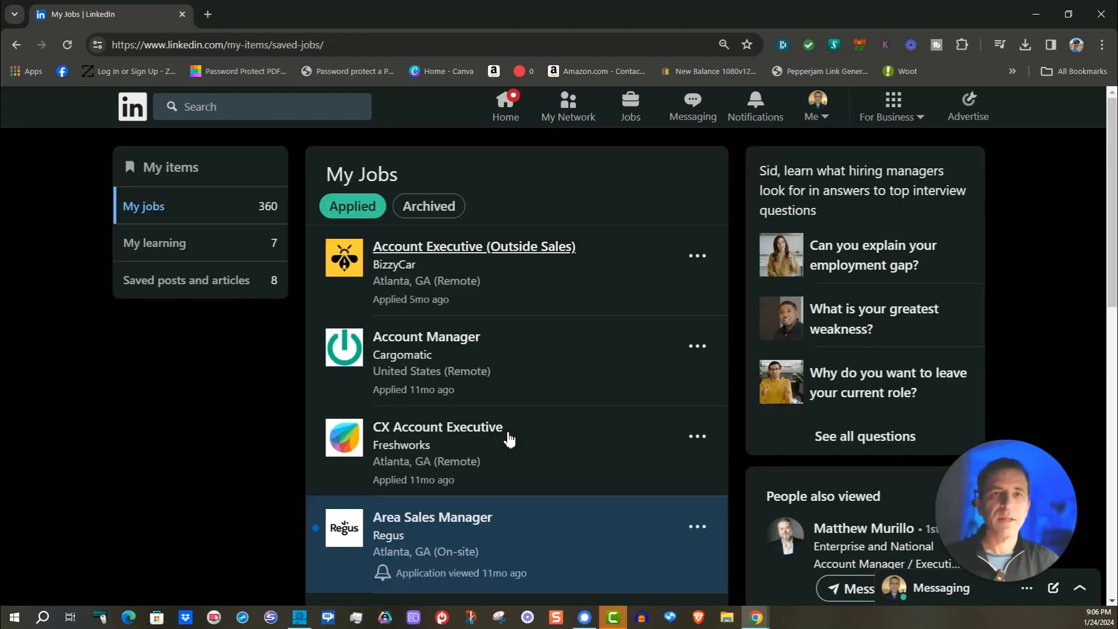
mouse_move(154, 219)
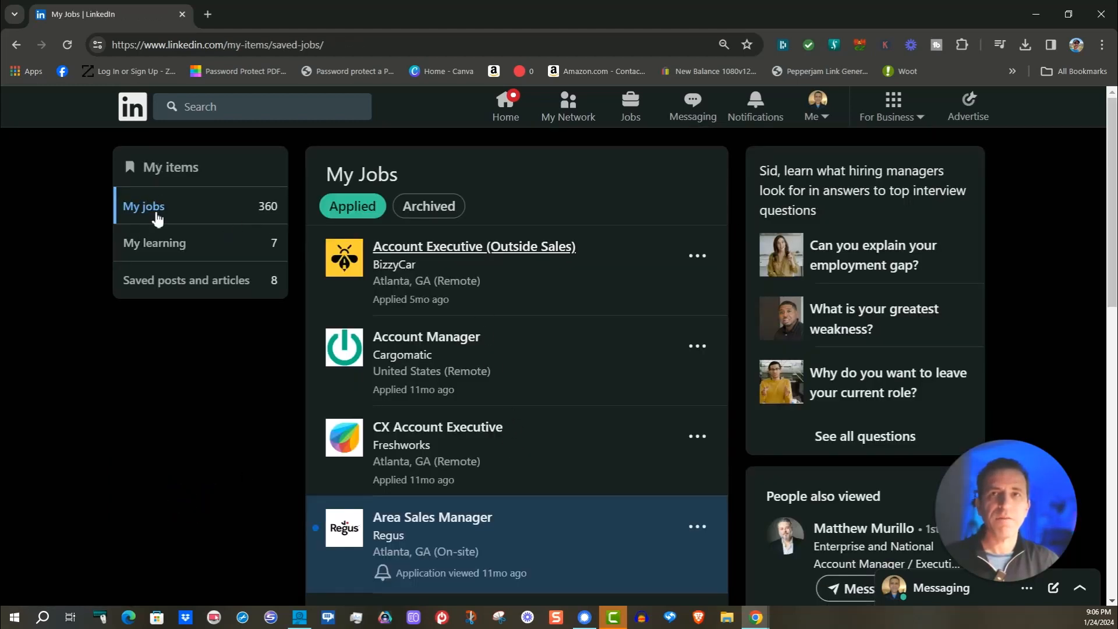
mouse_move(187, 280)
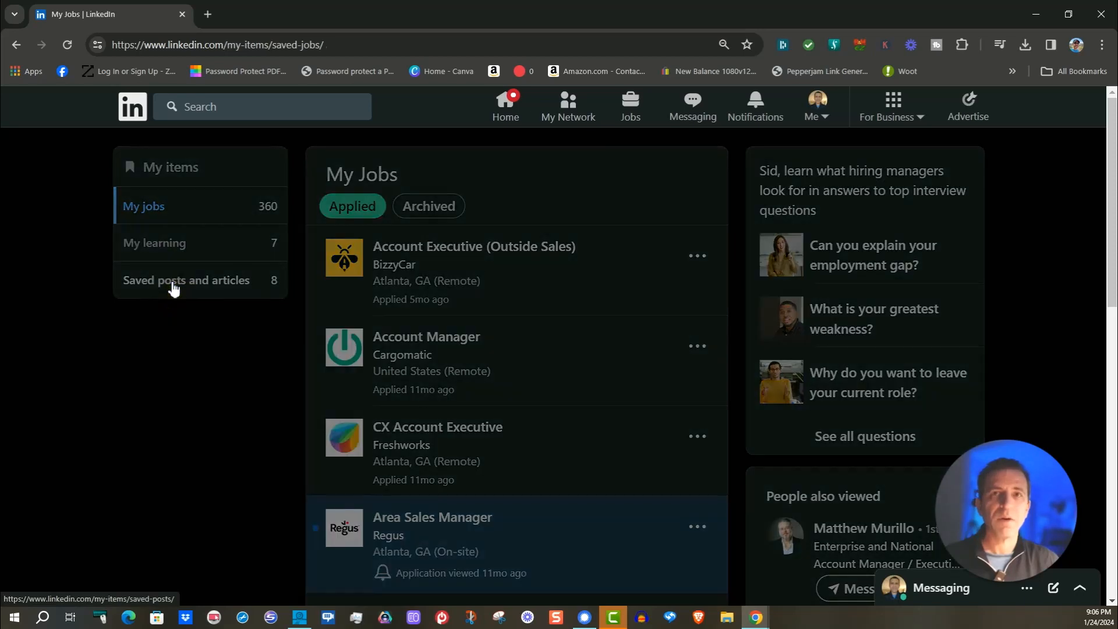
left_click(185, 279)
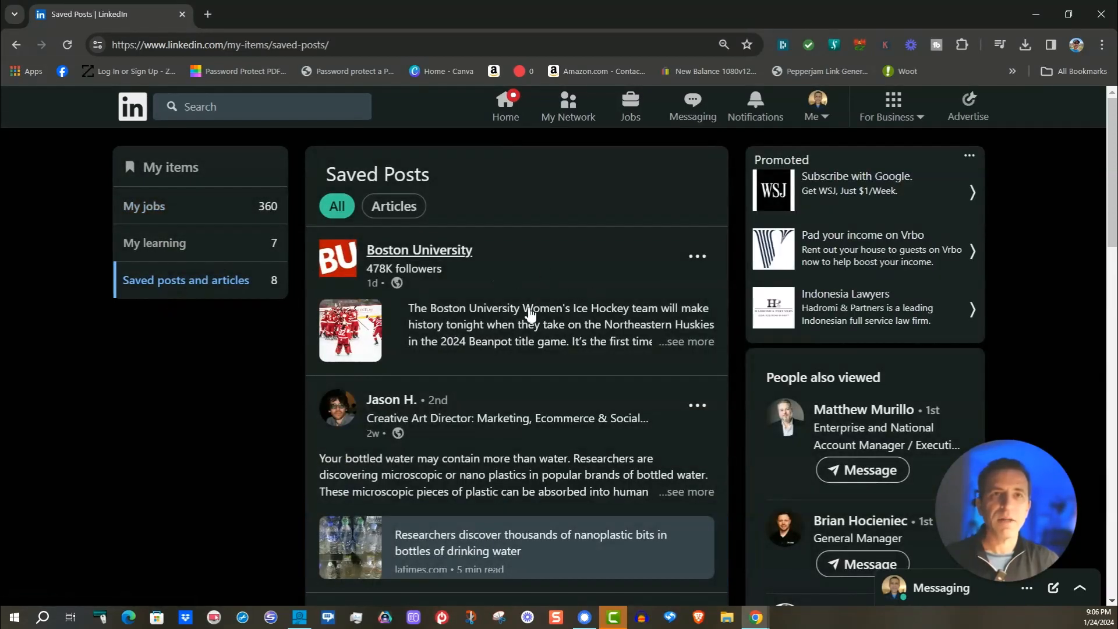